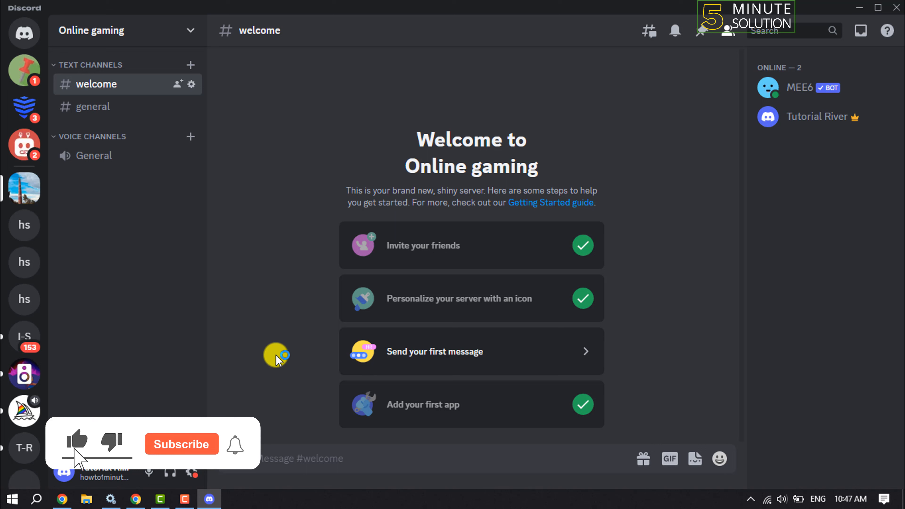
# Enable 'Display current activity as a status message' under Activity Privacy in User Settings.
pyautogui.click(181, 444)
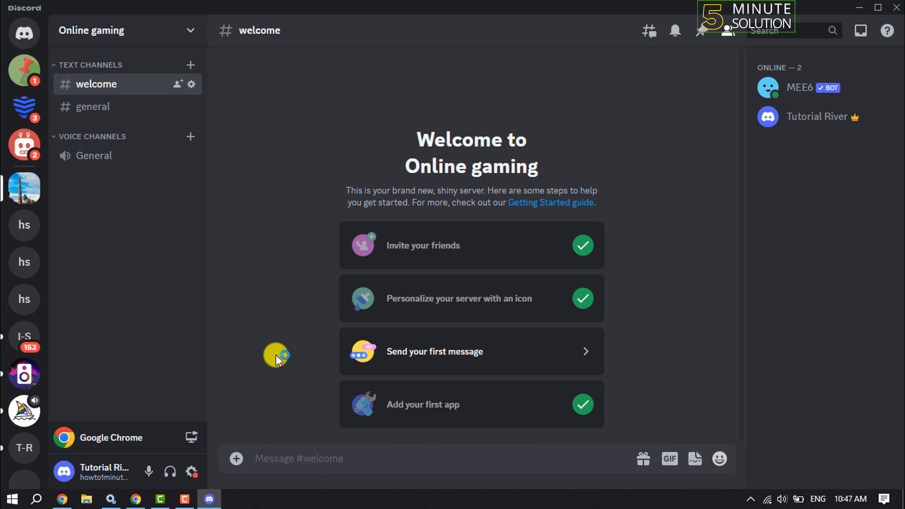
pyautogui.moveTo(191, 471)
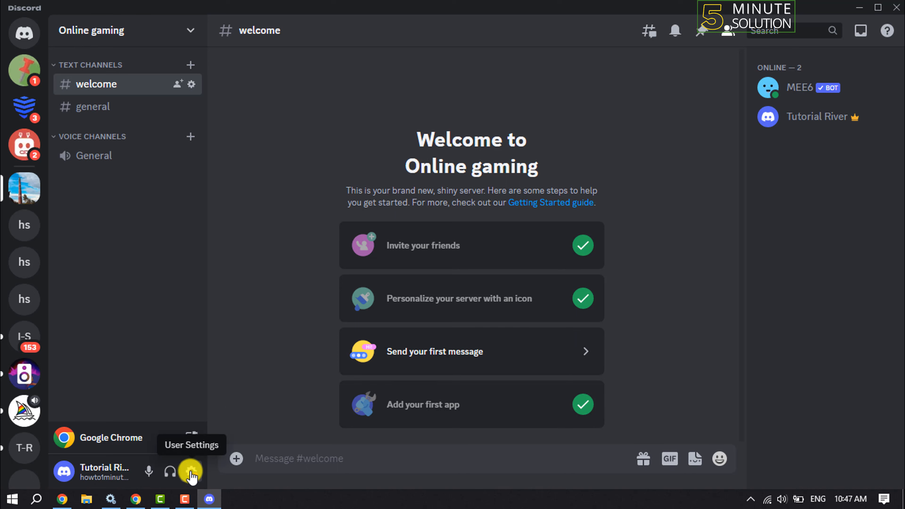
pyautogui.click(191, 472)
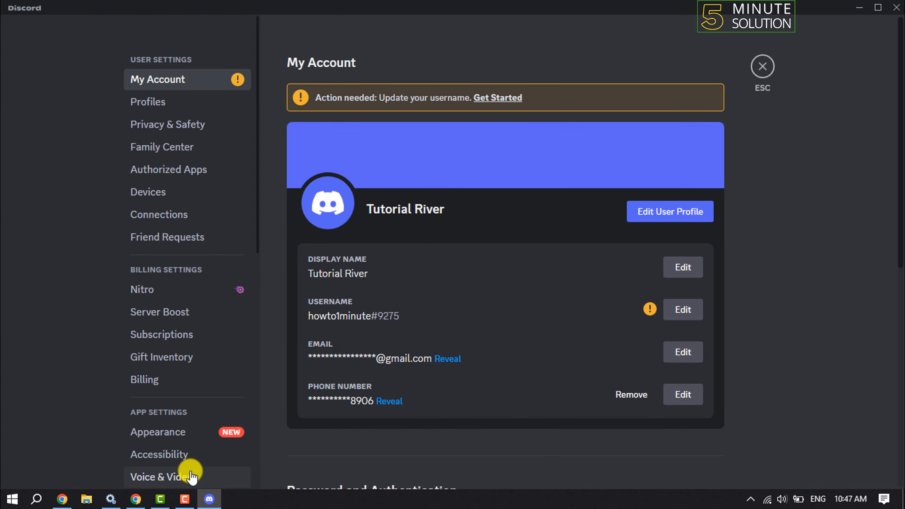
pyautogui.scroll(-3)
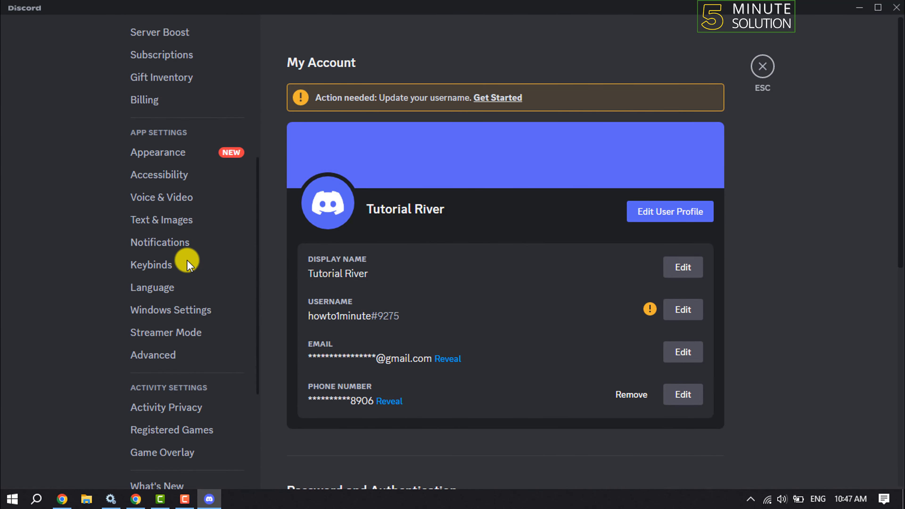
pyautogui.scroll(-3)
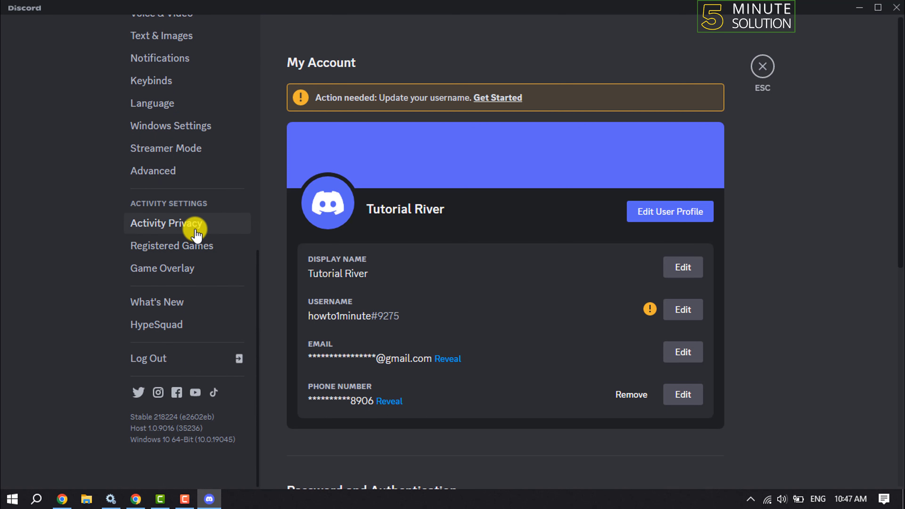
pyautogui.click(167, 224)
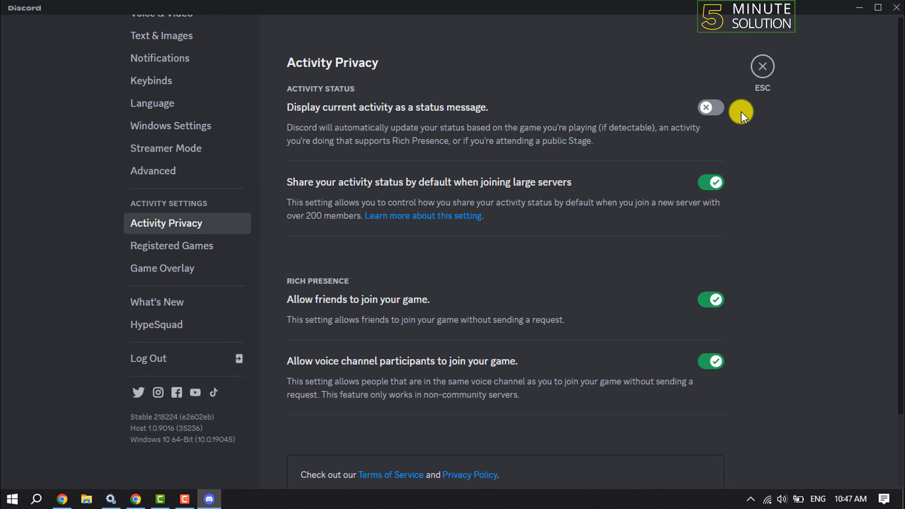
pyautogui.click(711, 108)
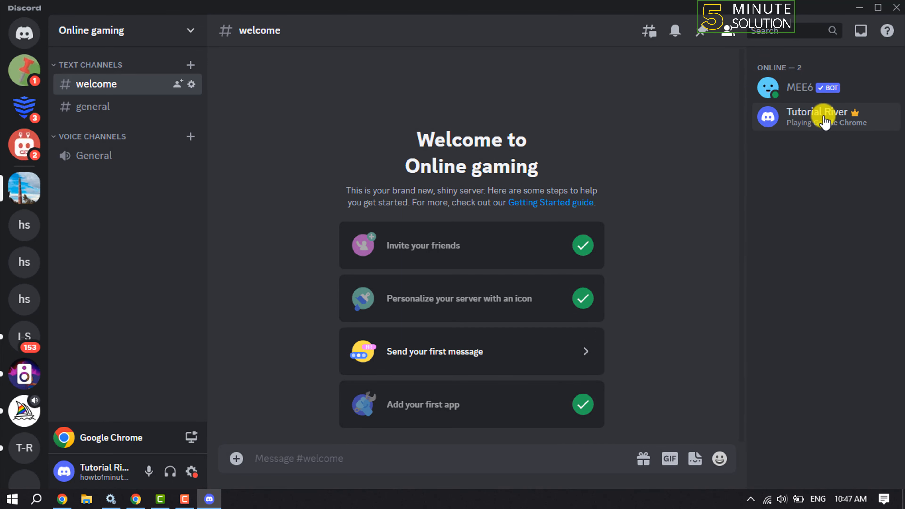
pyautogui.moveTo(806, 126)
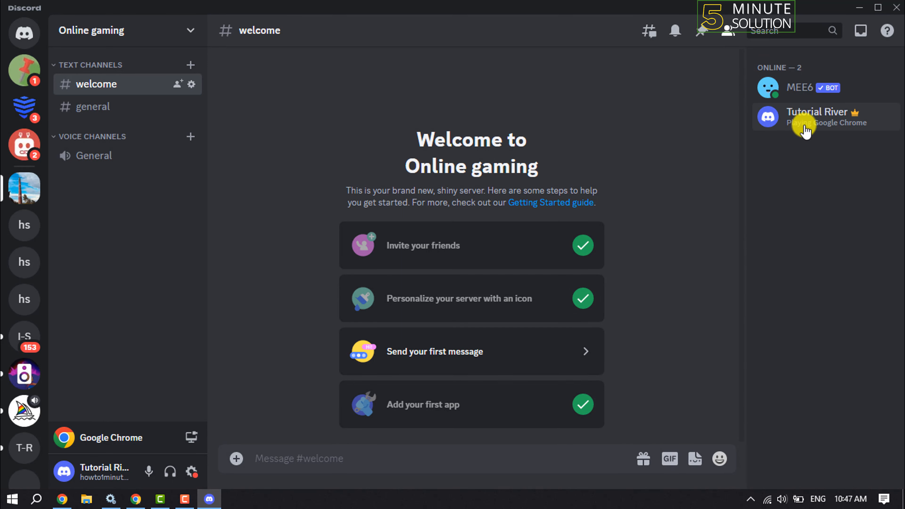
pyautogui.moveTo(302, 432)
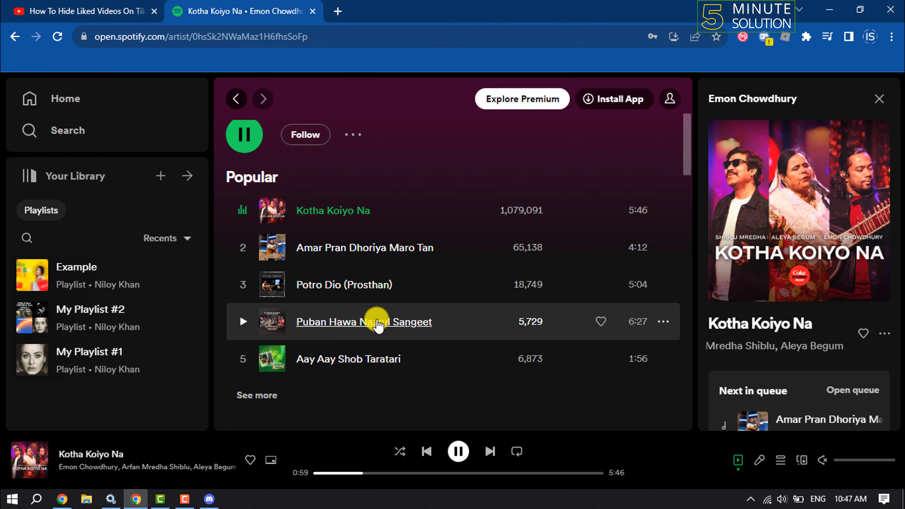
# Switch back to Discord from Chrome, where your status shows 'Playing Google Chrome'.
pyautogui.click(208, 499)
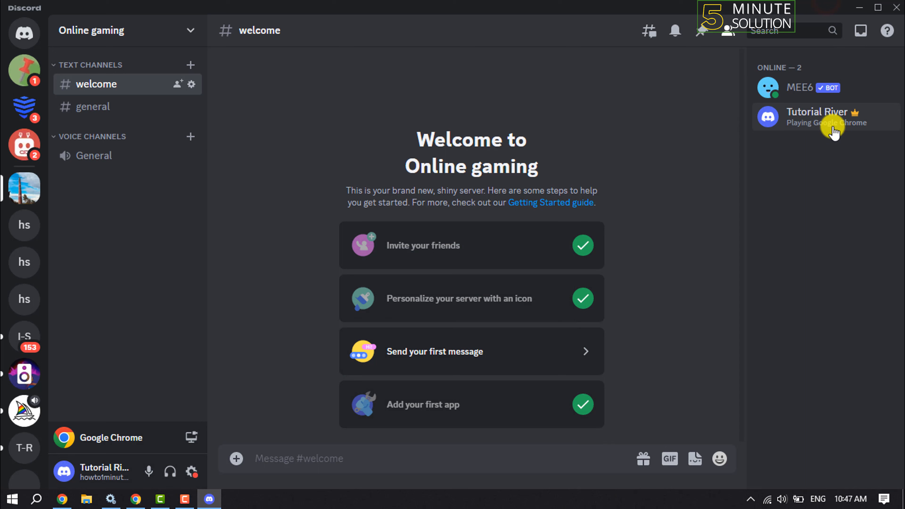
pyautogui.moveTo(783, 185)
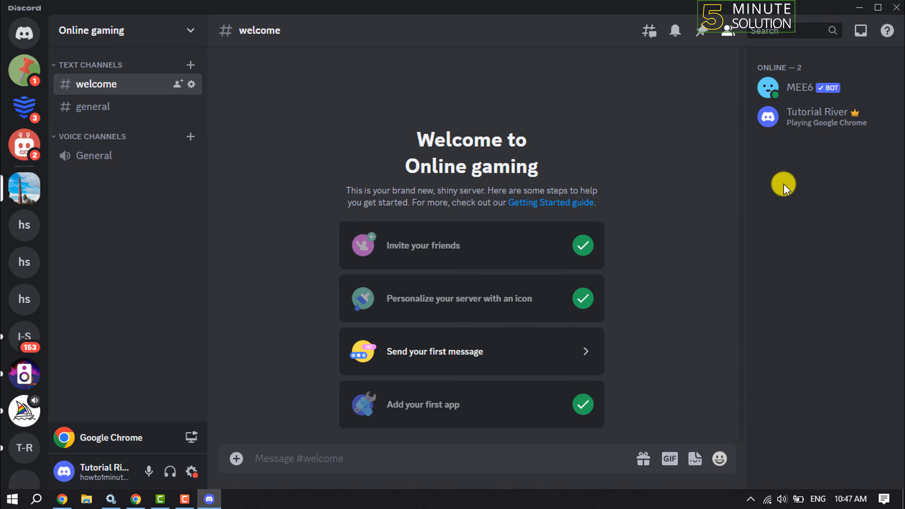
pyautogui.moveTo(820, 116)
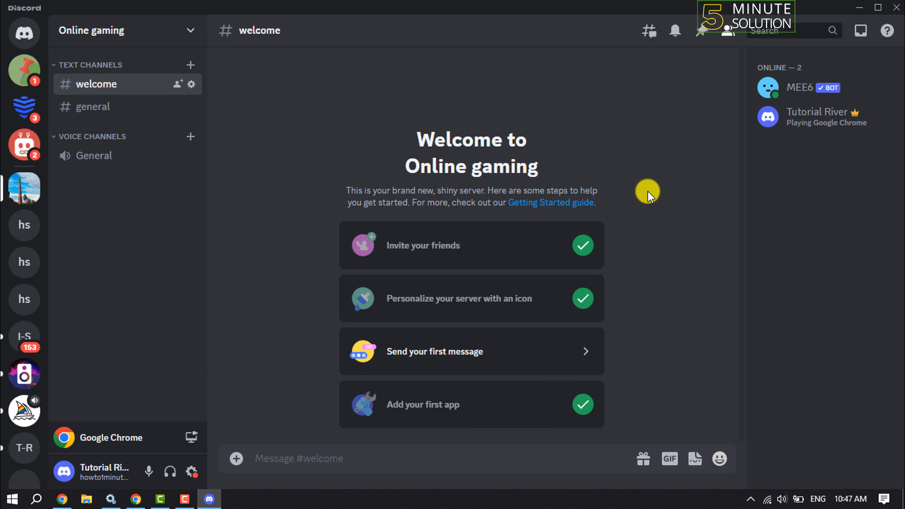
pyautogui.moveTo(675, 160)
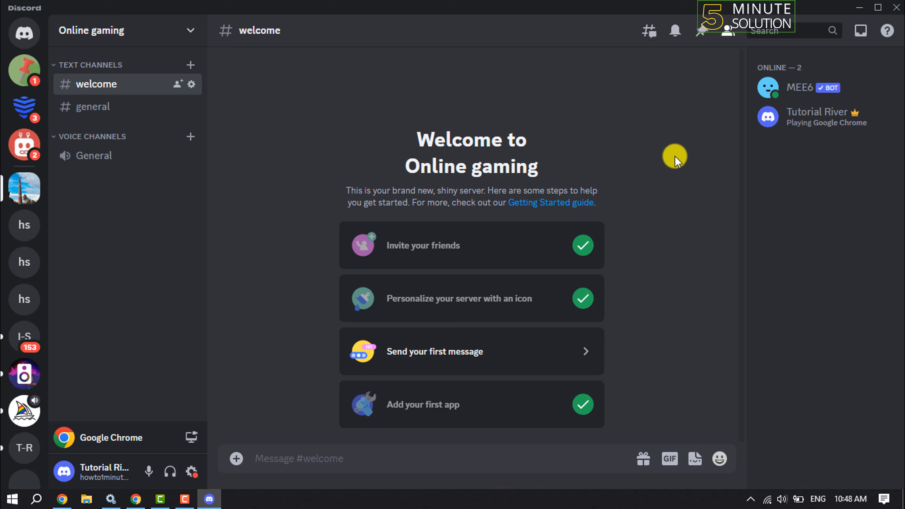